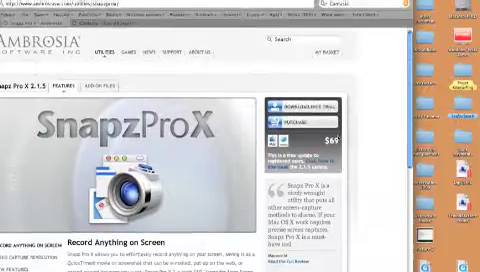
pyautogui.scroll(-3)
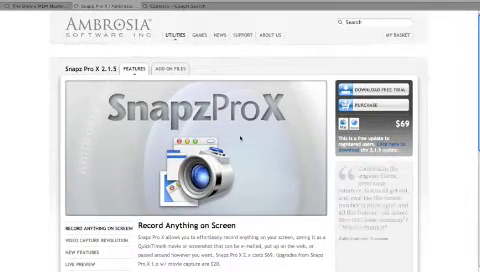
pyautogui.scroll(-3)
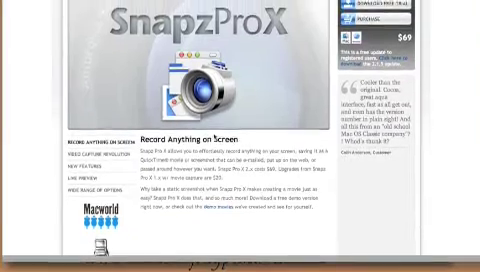
pyautogui.scroll(-3)
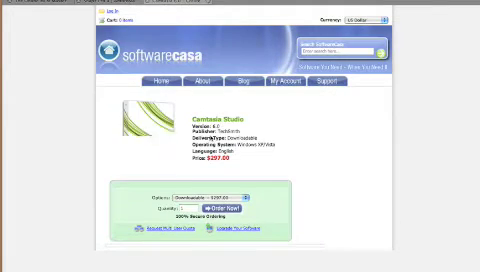
pyautogui.scroll(-3)
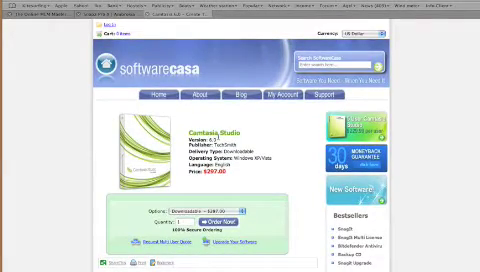
pyautogui.scroll(-3)
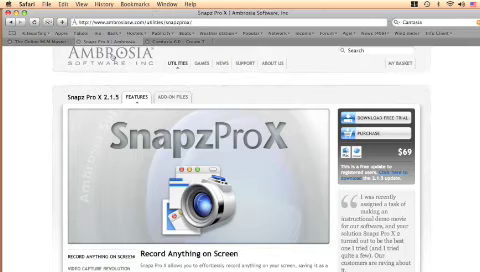
pyautogui.scroll(-3)
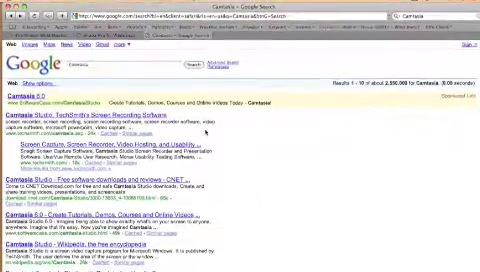
pyautogui.scroll(-3)
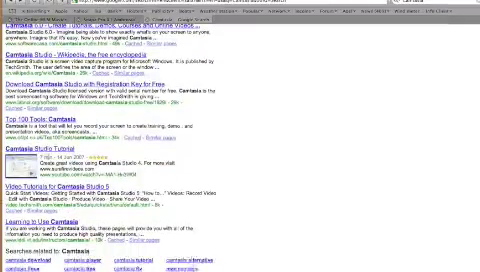
pyautogui.scroll(-3)
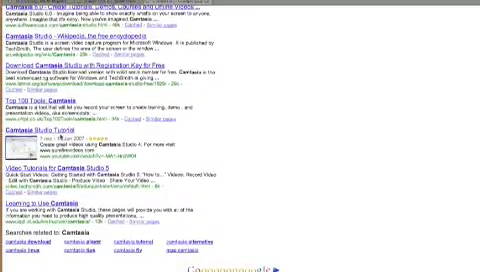
pyautogui.scroll(-3)
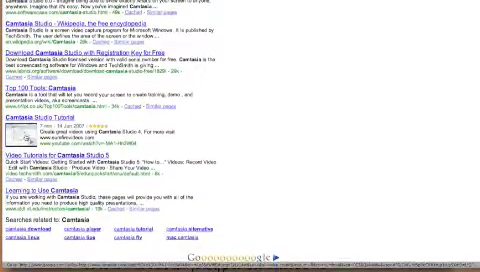
pyautogui.scroll(-3)
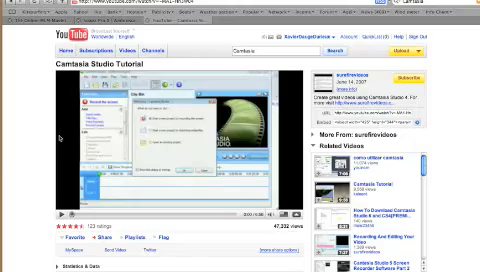
pyautogui.scroll(-3)
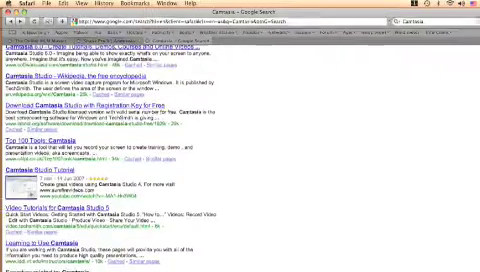
pyautogui.scroll(3)
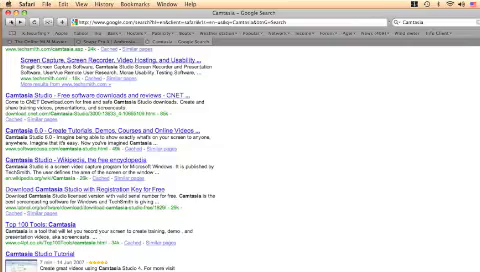